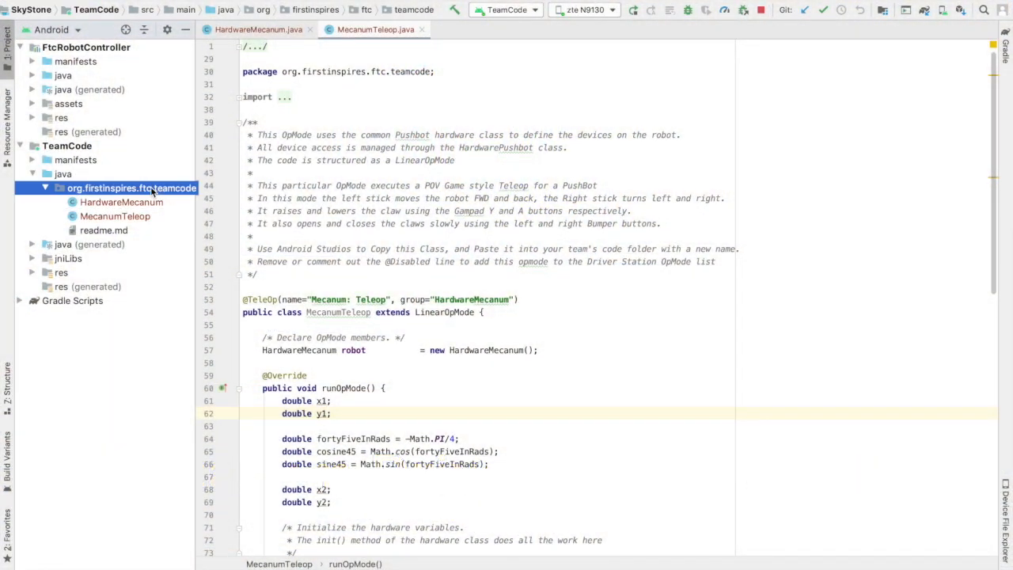
- Scroll from the MecanumTeleop class declaration down to the drive loop
{"action": "left_click", "coordinate": [115, 216]}
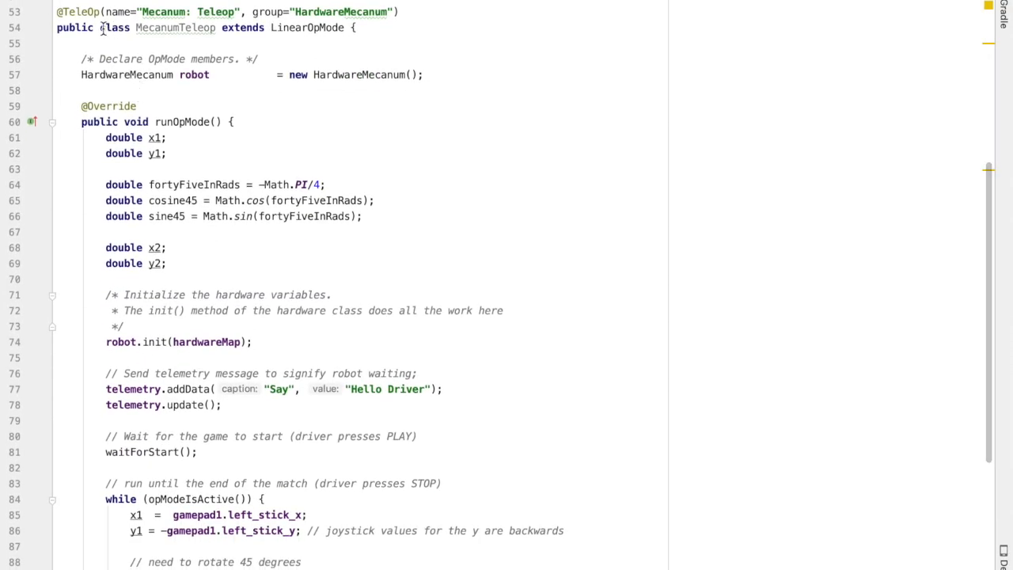
{"action": "double_click", "coordinate": [175, 27]}
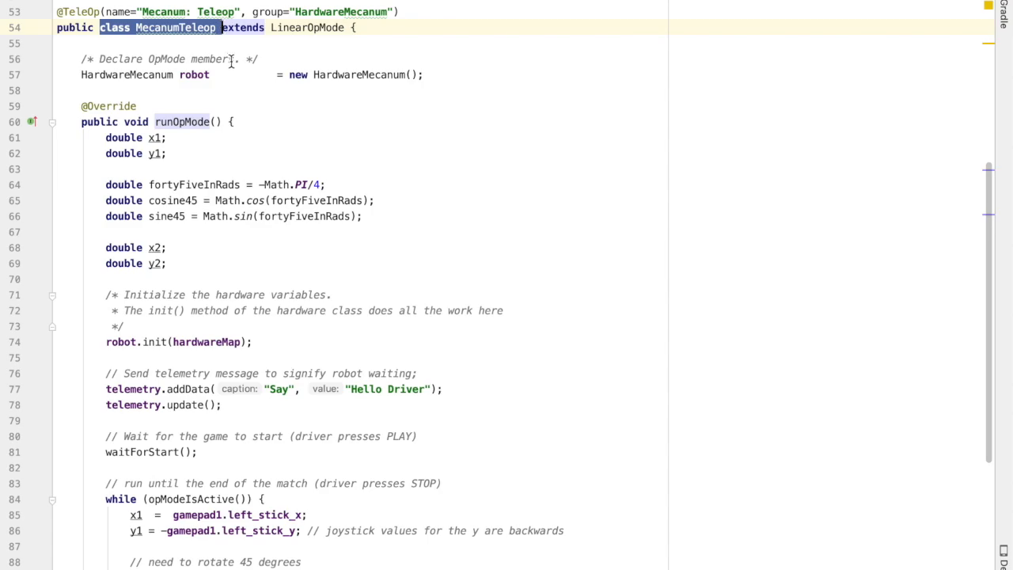
{"action": "scroll", "scroll_direction": "down", "scroll_amount": 3}
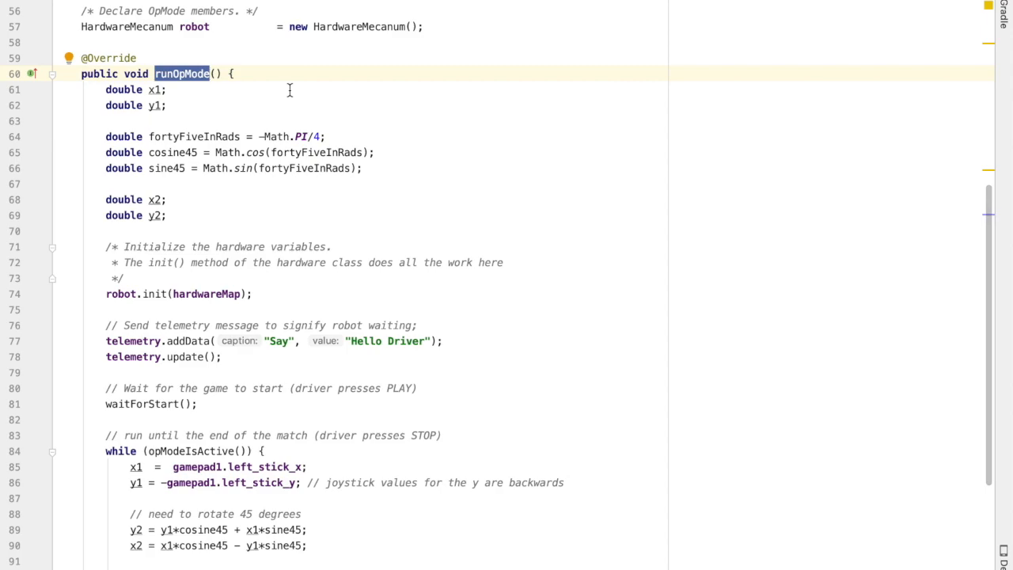
{"action": "scroll", "scroll_direction": "down", "scroll_amount": 3}
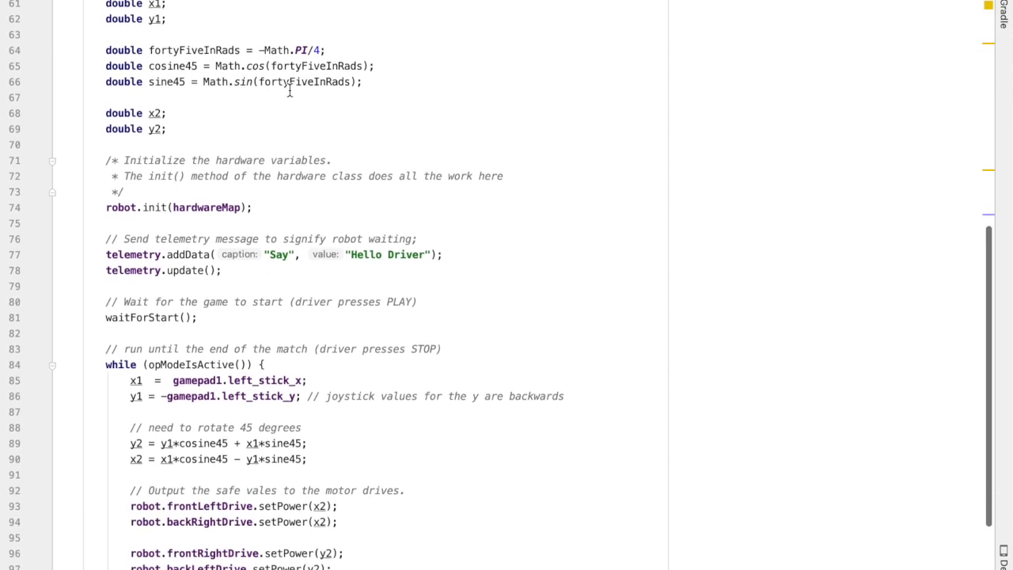
{"action": "scroll", "scroll_direction": "down", "scroll_amount": 3}
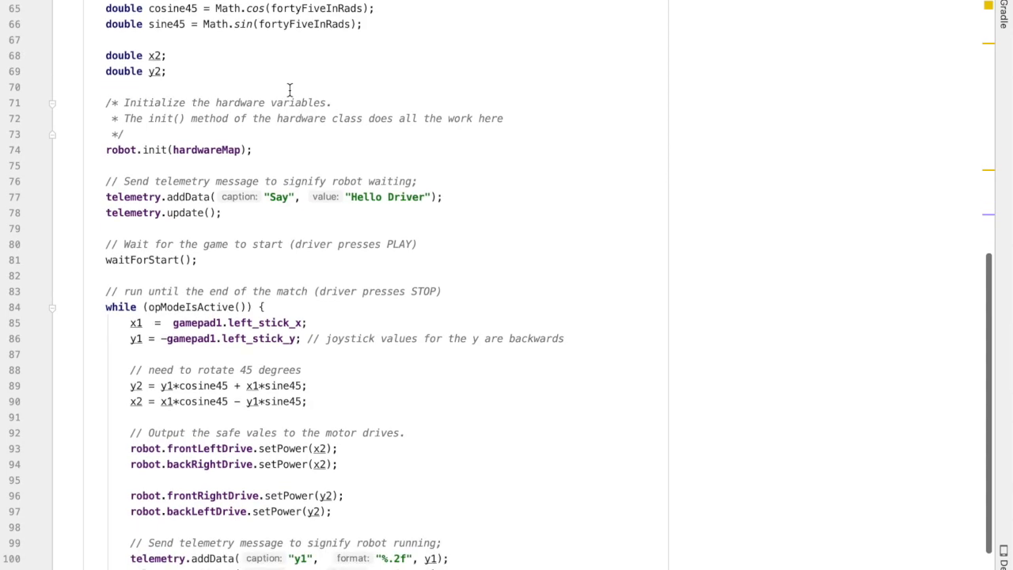
{"action": "scroll", "scroll_direction": "down", "scroll_amount": 3}
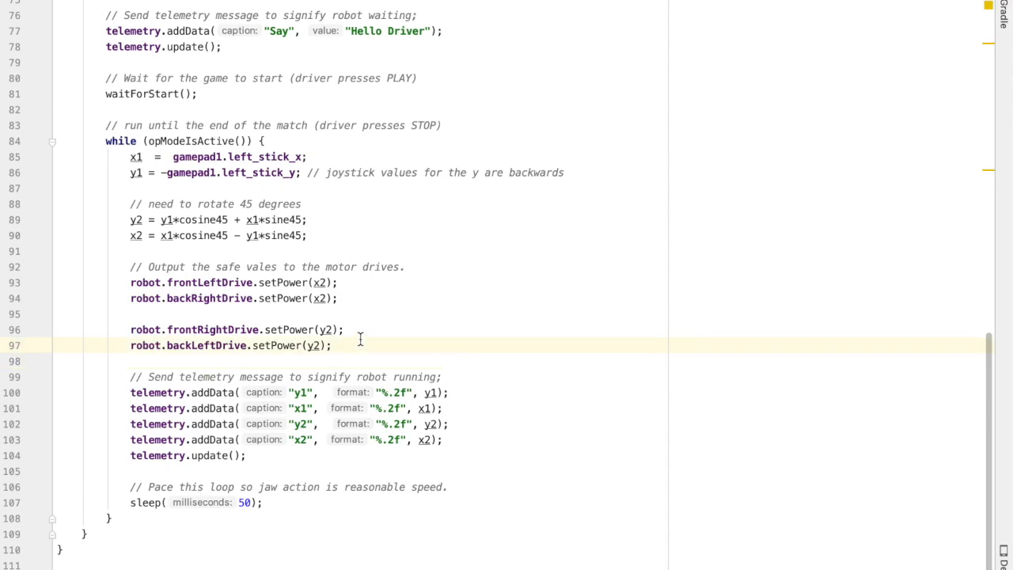
- Declare 'double spin = gamepad1.right_stick_x; // for controlling the spin' and begin 'if ('
{"action": "left_click", "coordinate": [261, 140]}
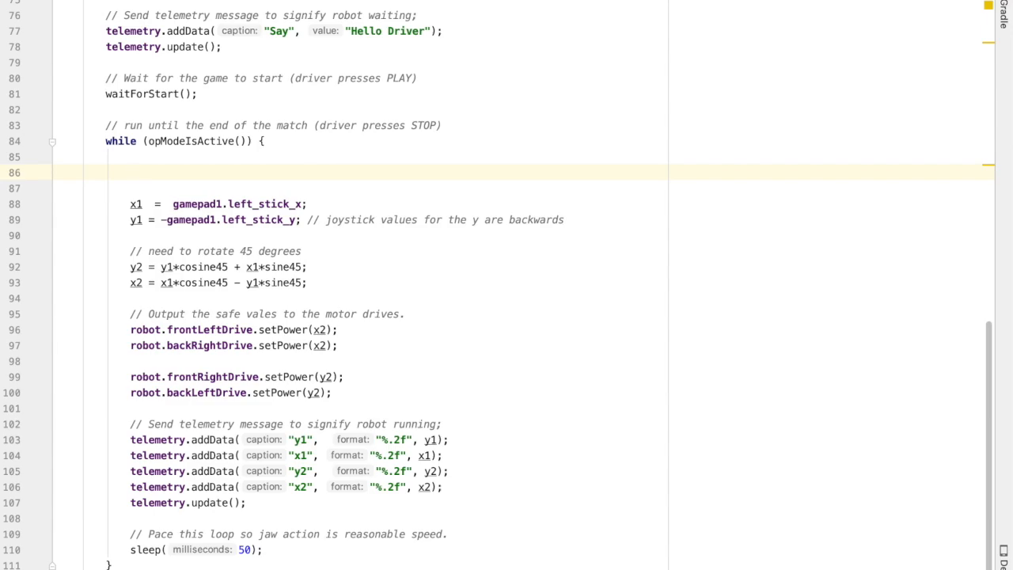
{"action": "type", "text": "double"}
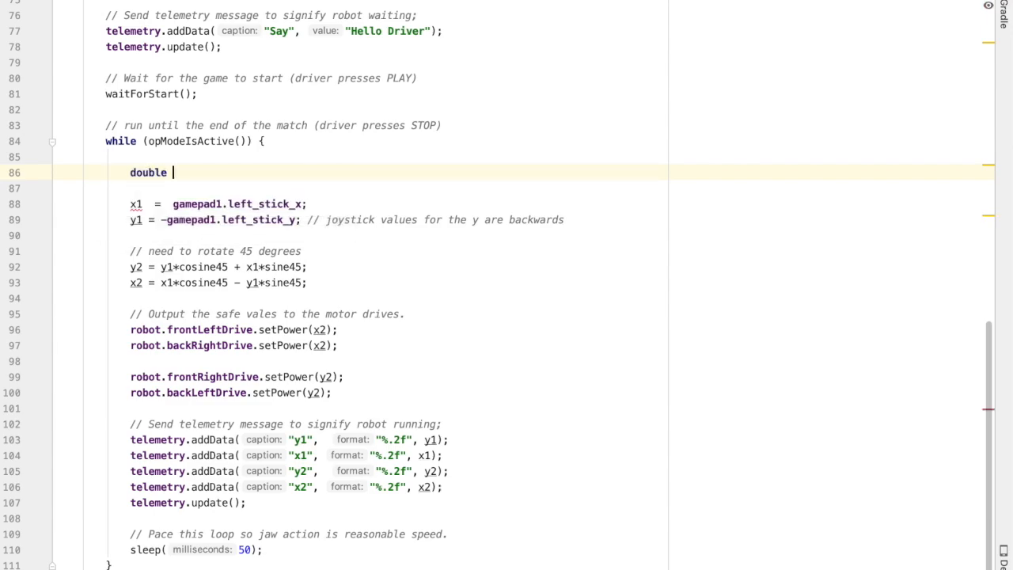
{"action": "type", "text": "spin ="}
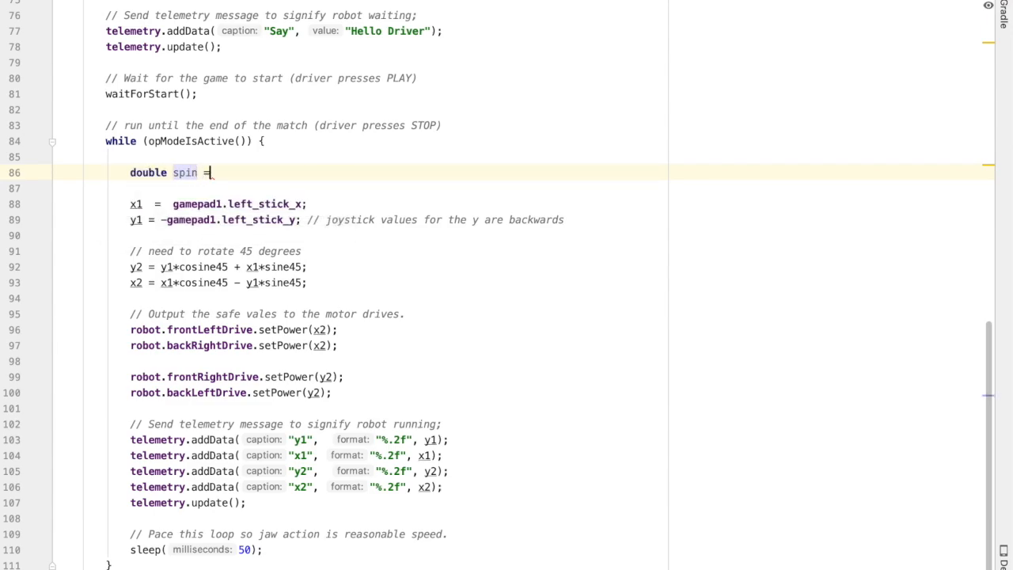
{"action": "type", "text": "gamepad1.r"}
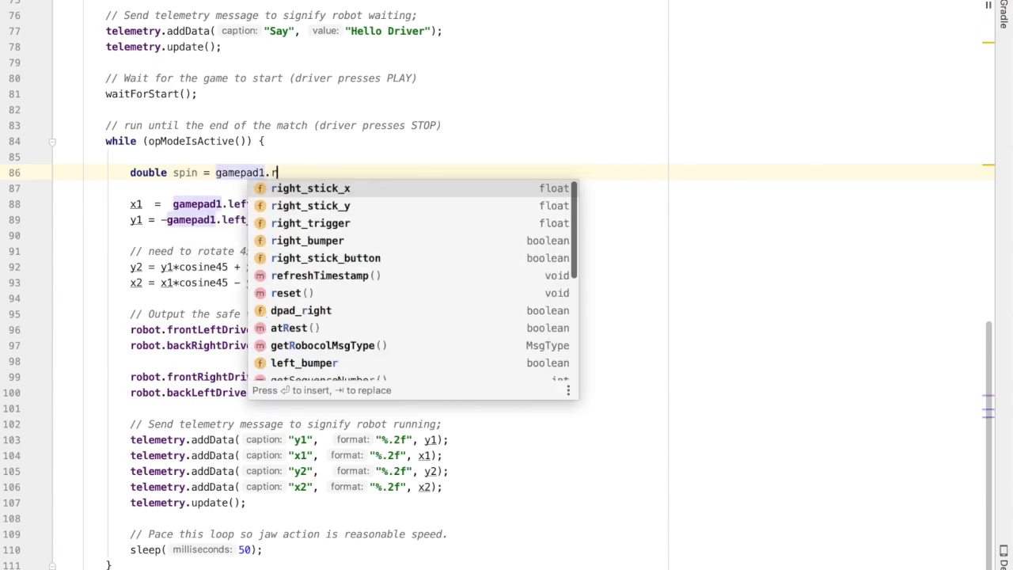
{"action": "left_click", "coordinate": [309, 188]}
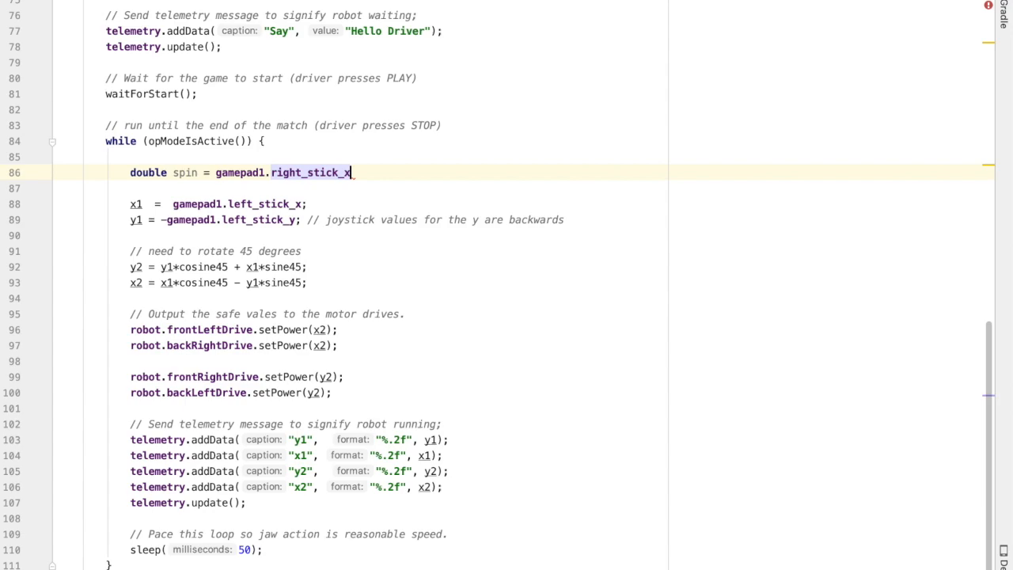
{"action": "type", "text": "; //"}
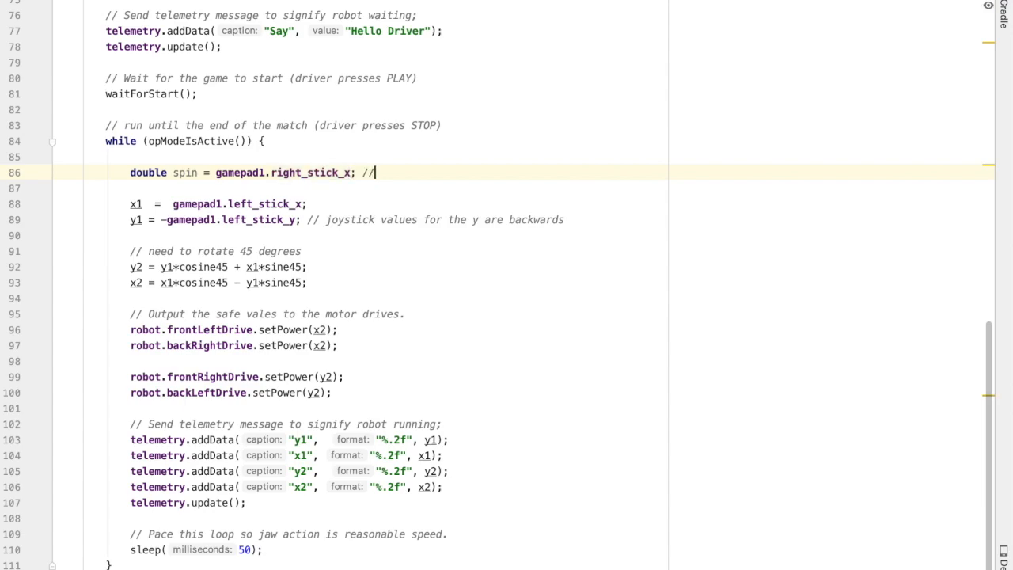
{"action": "type", "text": "for controlli"}
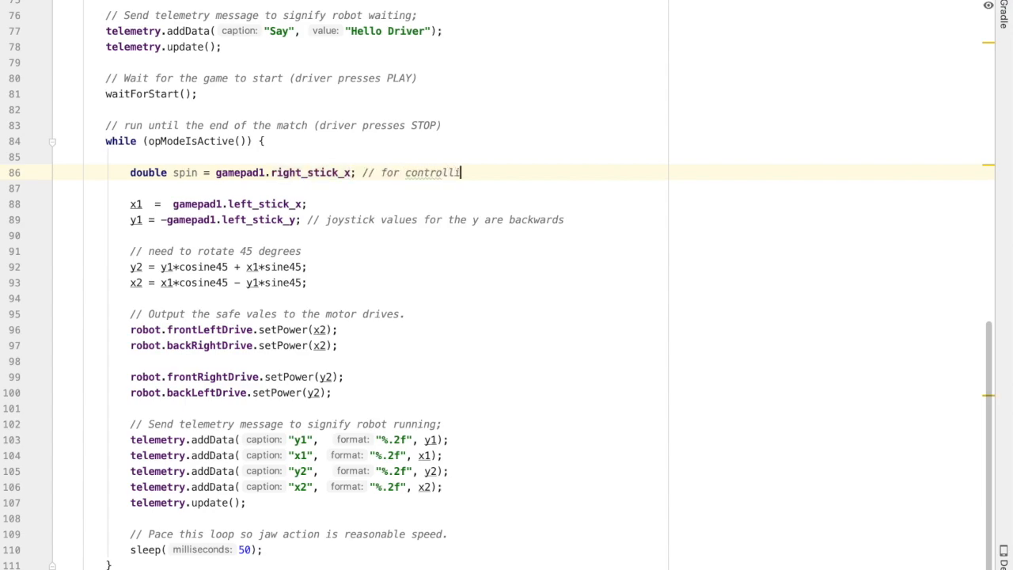
{"action": "type", "text": "ng the sping"}
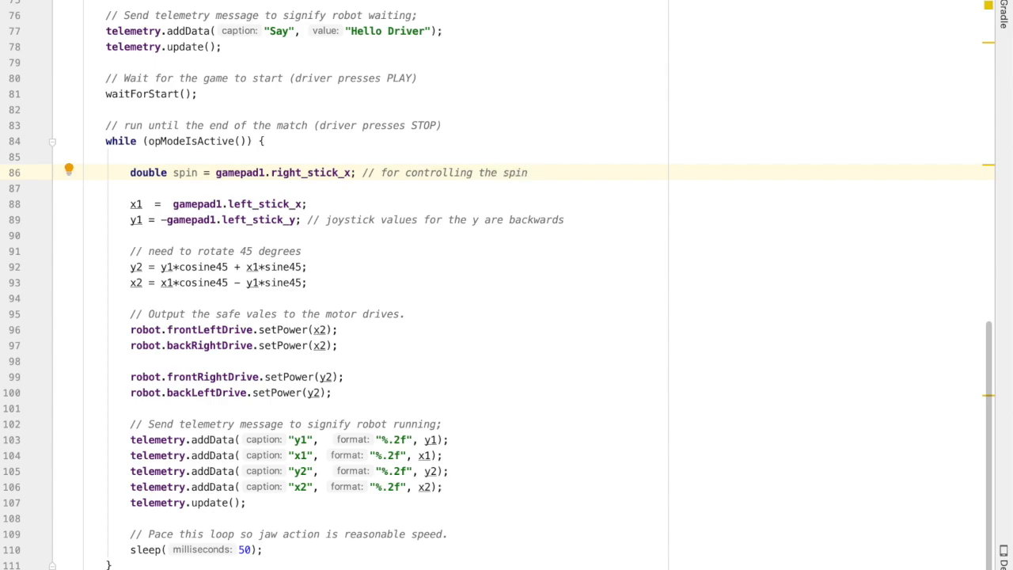
{"action": "type", "text": "if ("}
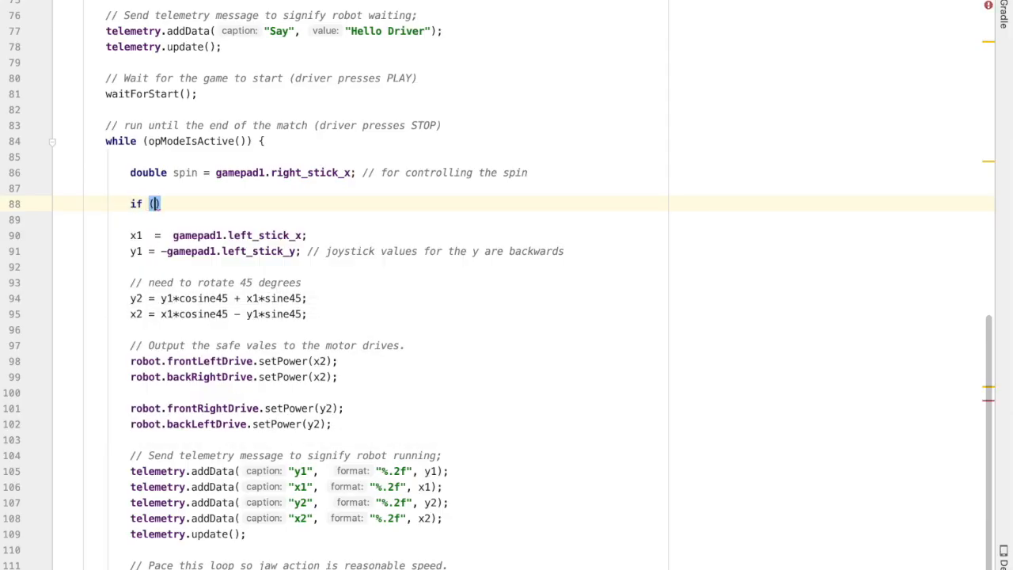
- Complete the condition as 'Math.abs(spin) > 0.1' and add an empty braced body
{"action": "type", "text": "Math.abs("}
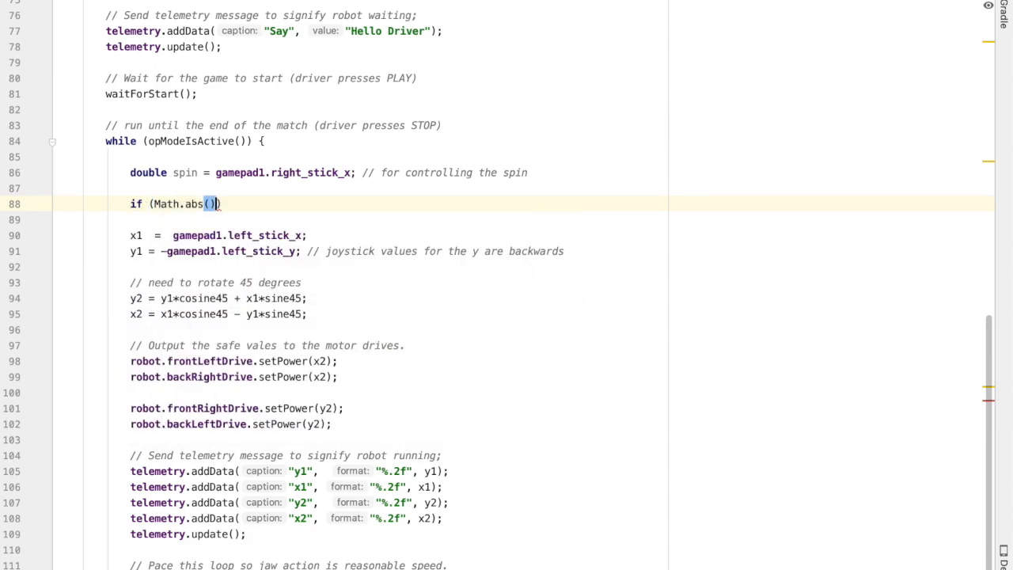
{"action": "type", "text": "spin"}
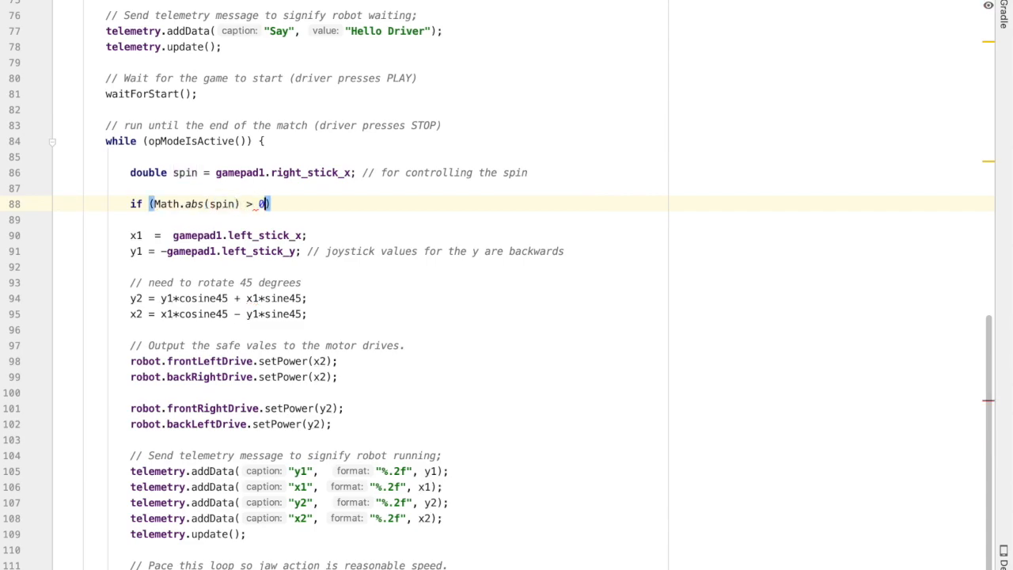
{"action": "type", "text": ".1"}
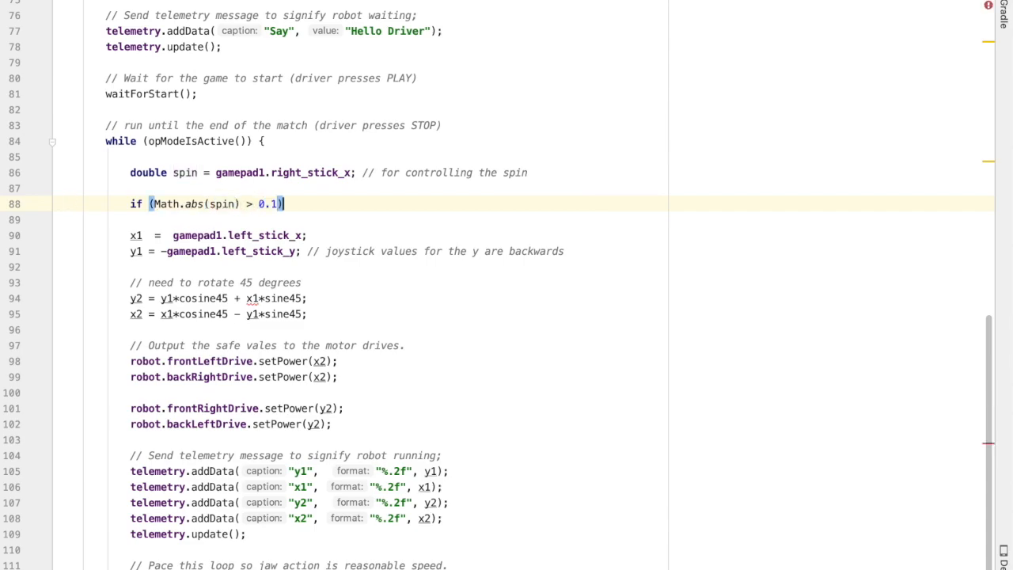
{"action": "type", "text": "{"}
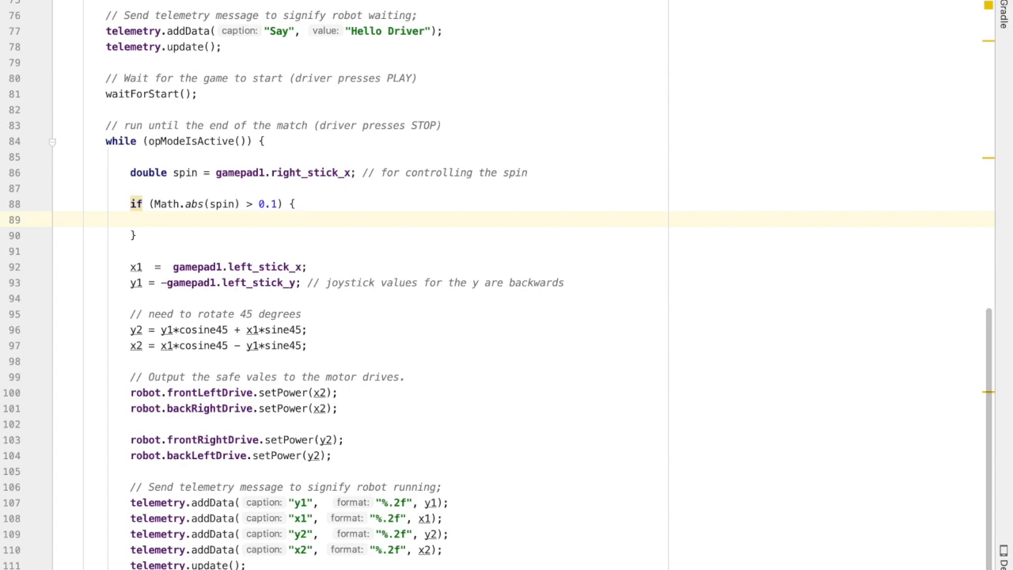
- Set frontRightDrive and backRightDrive power to -spin in the if block
{"action": "type", "text": "robot.frontRightDrive"}
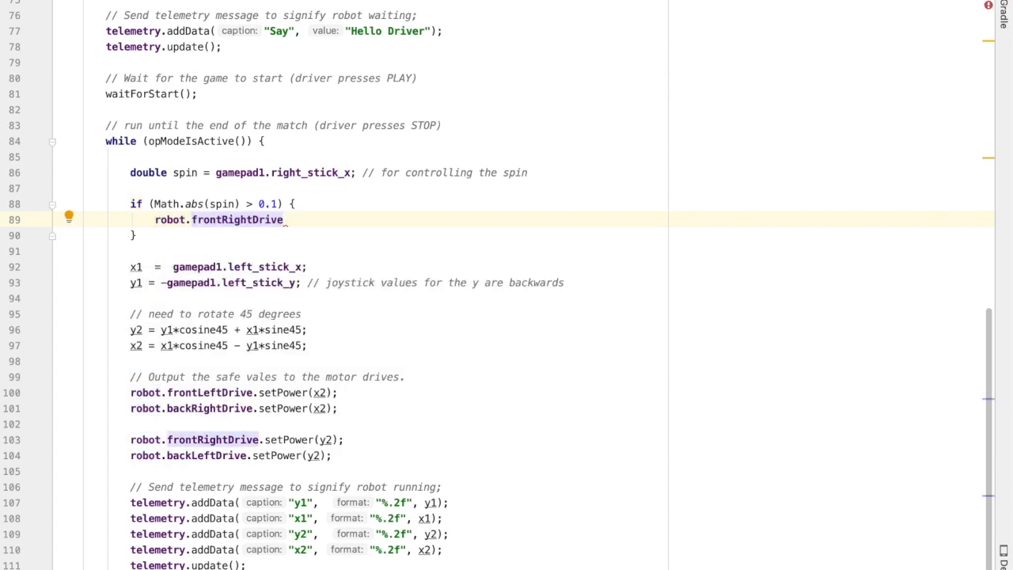
{"action": "type", "text": ".setPower();"}
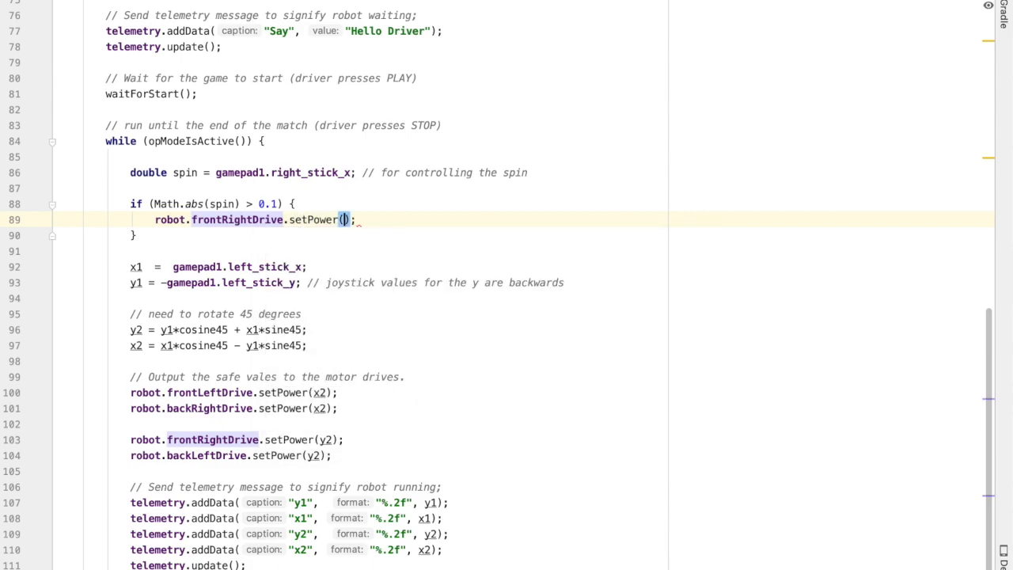
{"action": "type", "text": "-spin"}
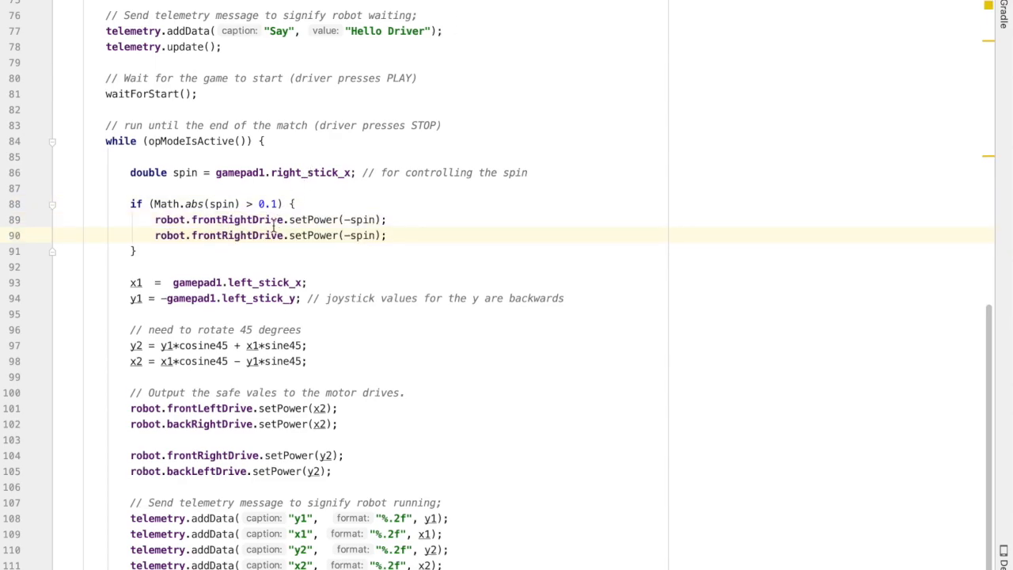
{"action": "double_click", "coordinate": [237, 235]}
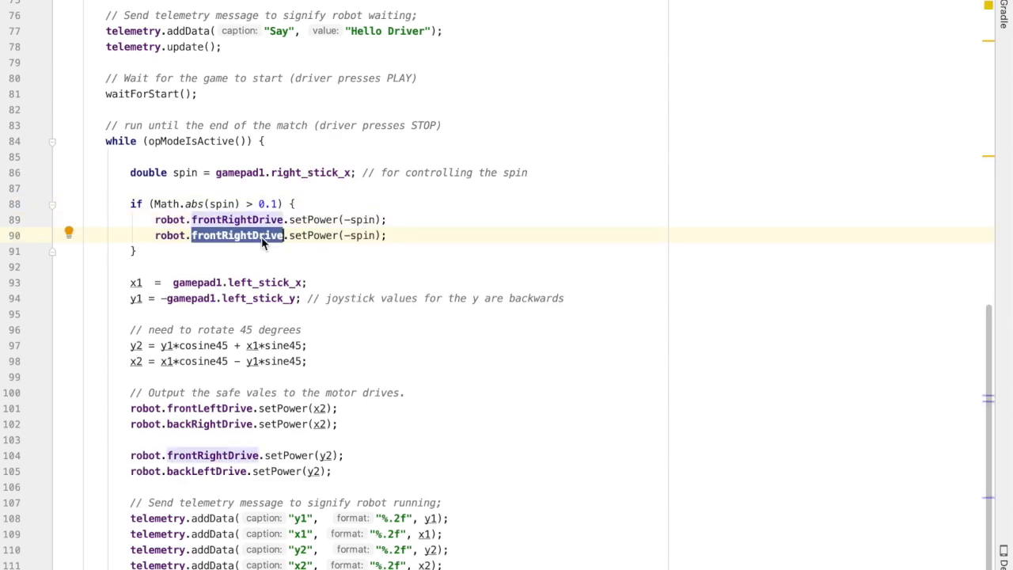
{"action": "type", "text": "backRight"}
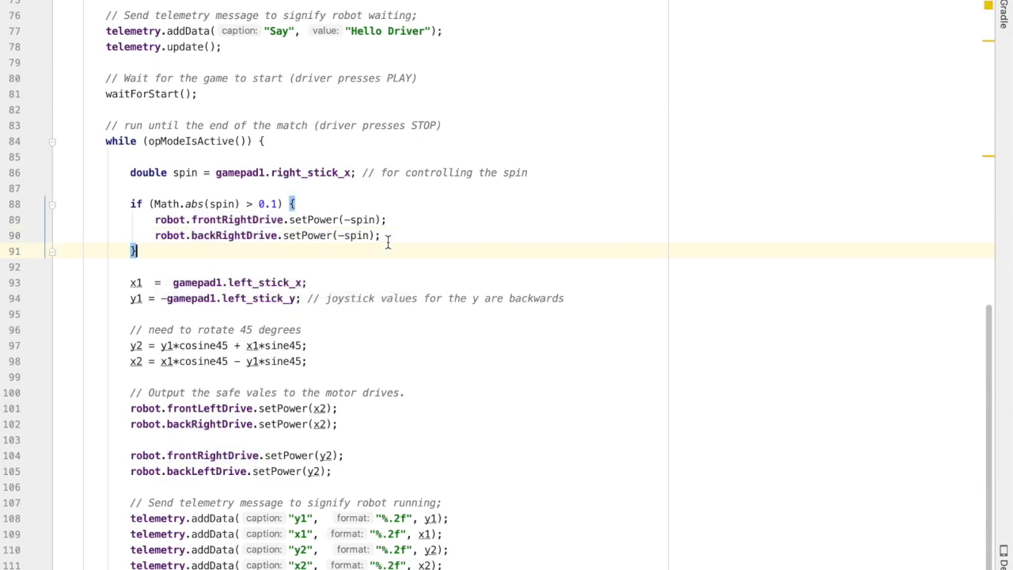
- Add frontLeftDrive.setPower(spin) and backLeftDrive.setPower(spin)
{"action": "type", "text": "robot."}
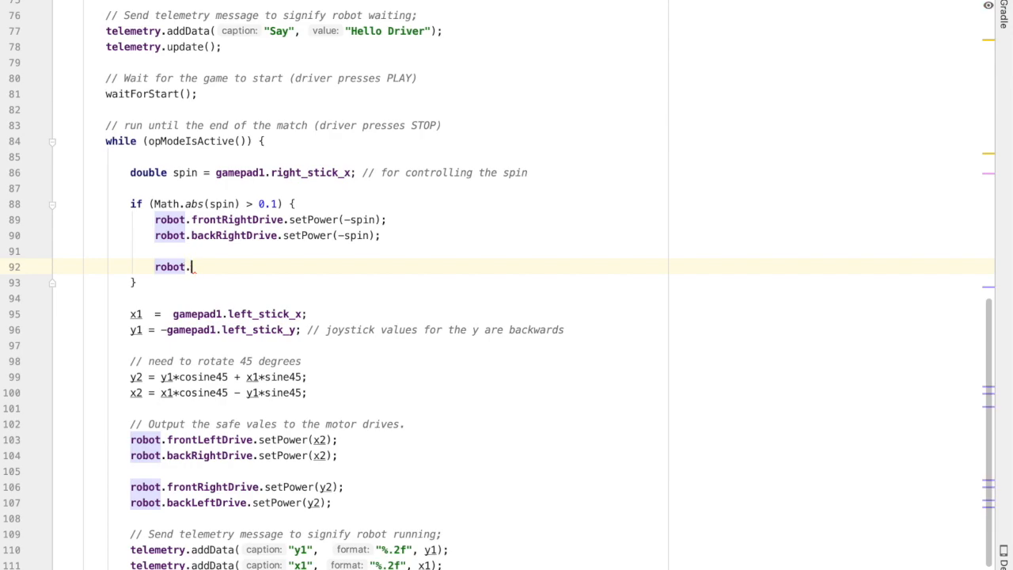
{"action": "type", "text": "fron"}
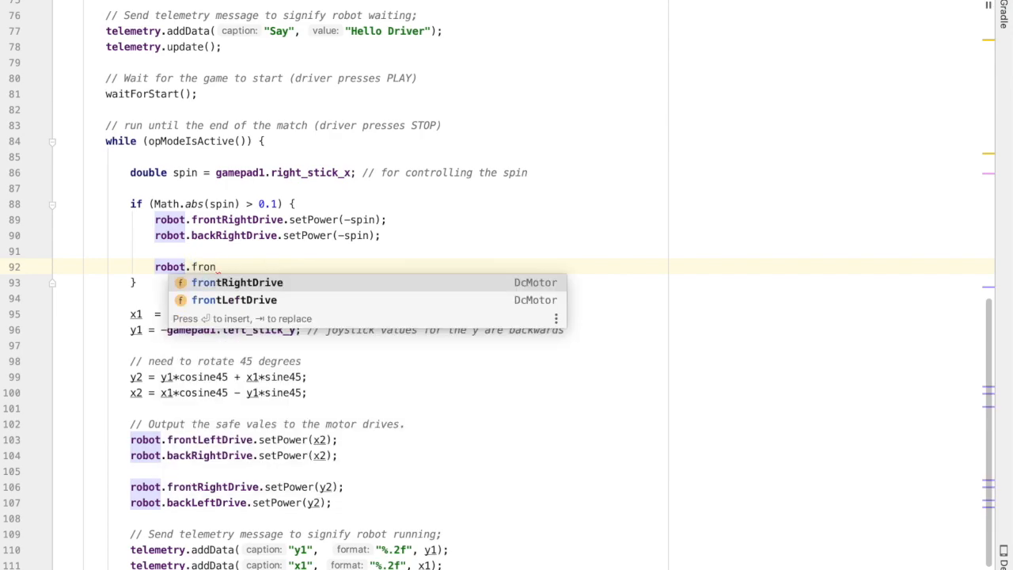
{"action": "type", "text": "LeftDrive.setPower();"}
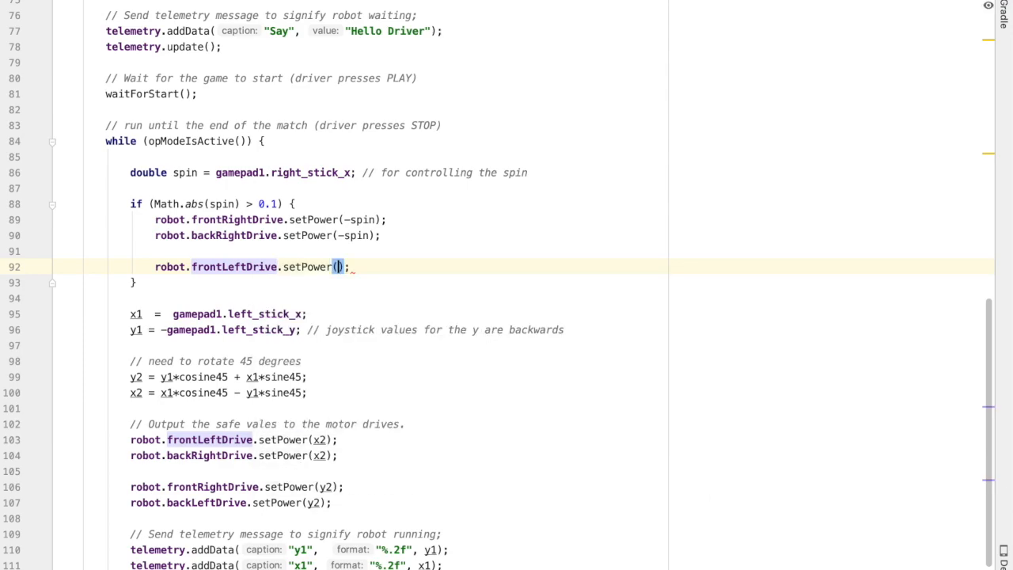
{"action": "type", "text": "spin"}
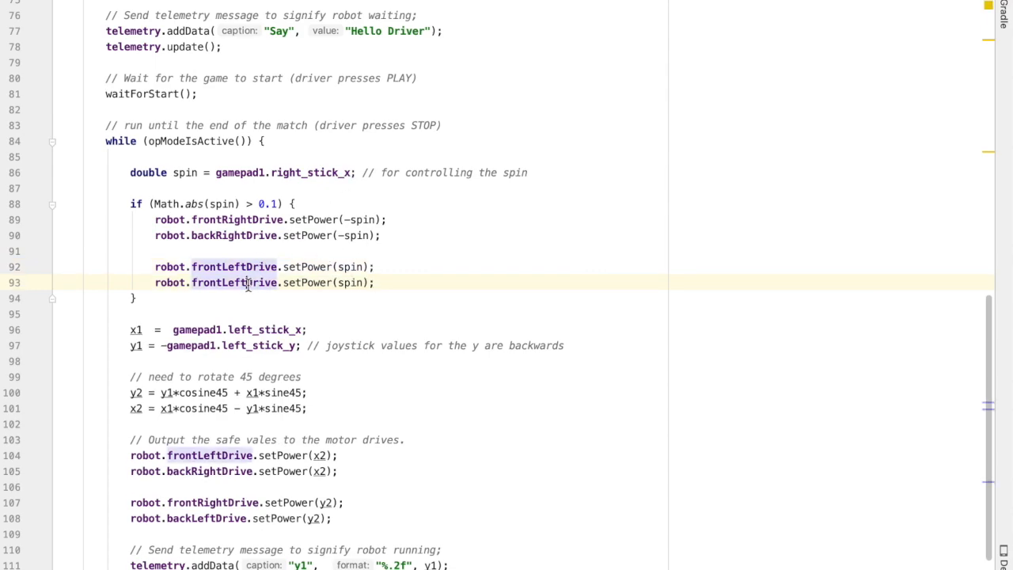
{"action": "type", "text": "backLe"}
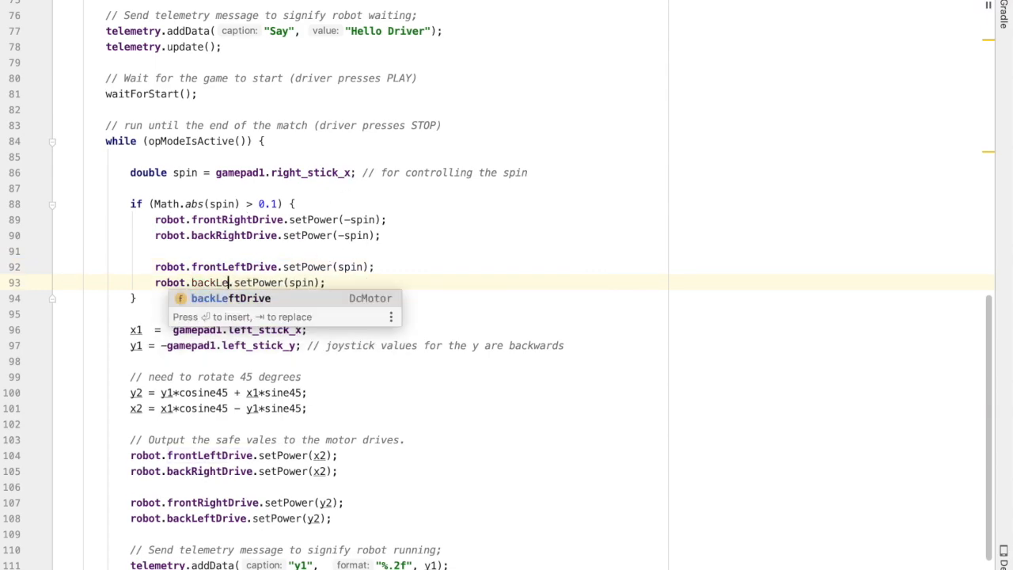
{"action": "key", "text": "Tab"}
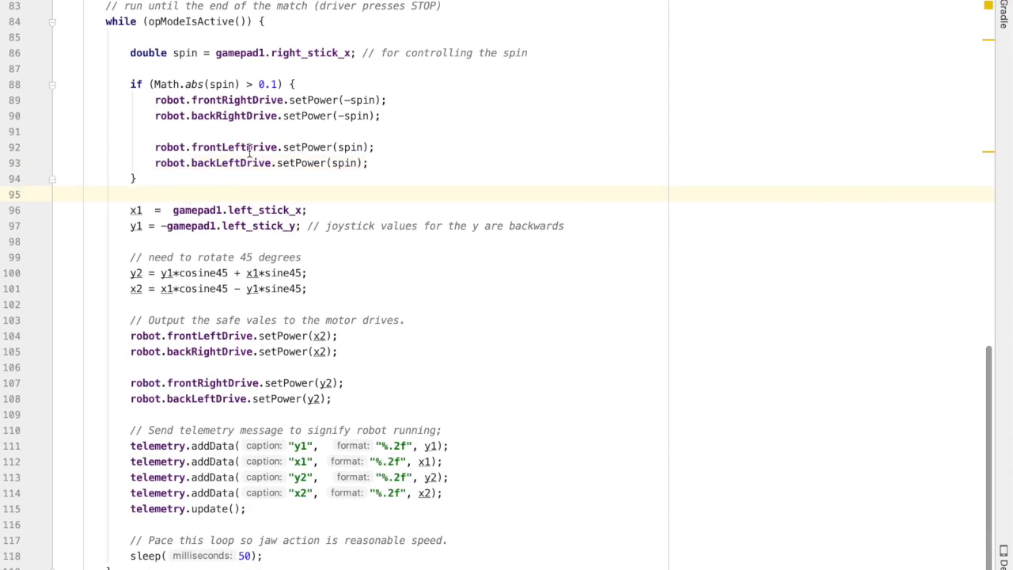
- Wrap normal driving in an else and comment the spin branch about moving the right joystick
{"action": "type", "text": "else {"}
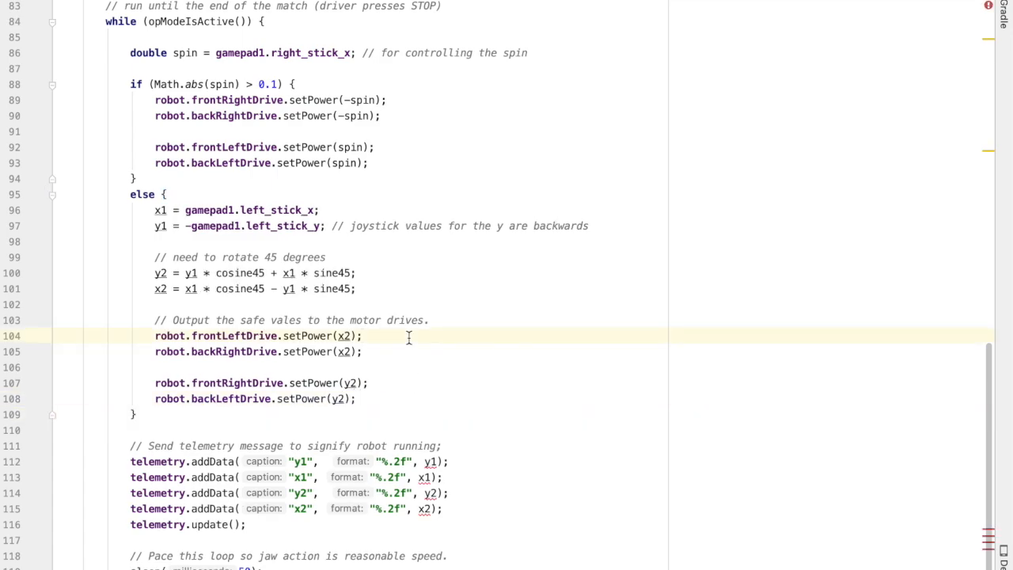
{"action": "mouse_move", "coordinate": [310, 84]}
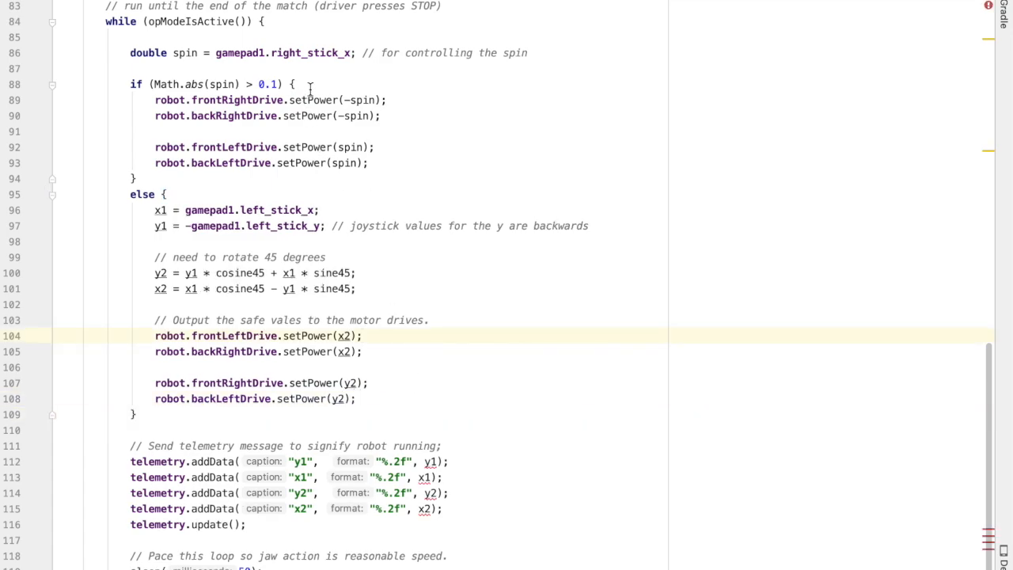
{"action": "key", "text": "Backspace"}
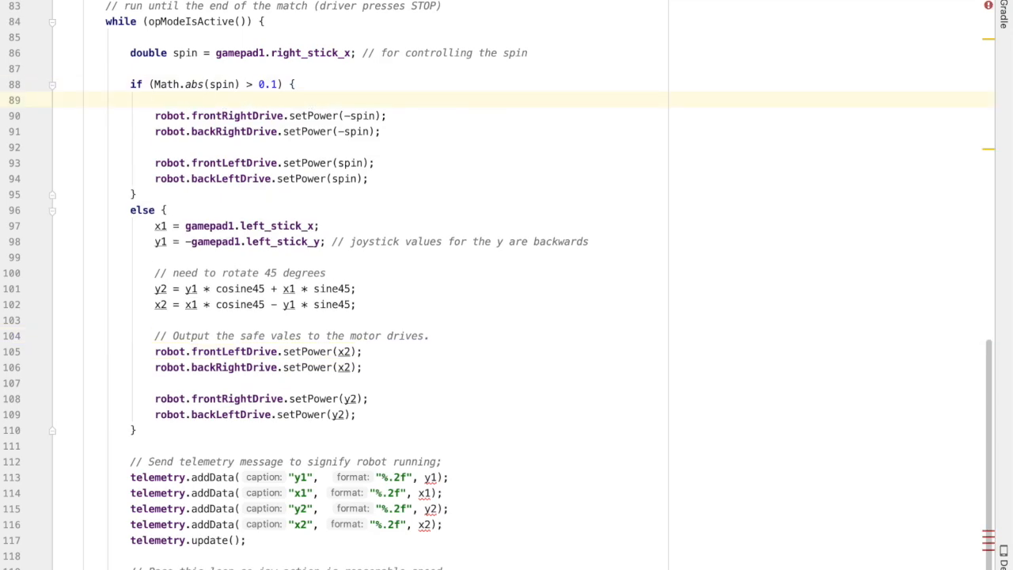
{"action": "type", "text": "// if someone is p"}
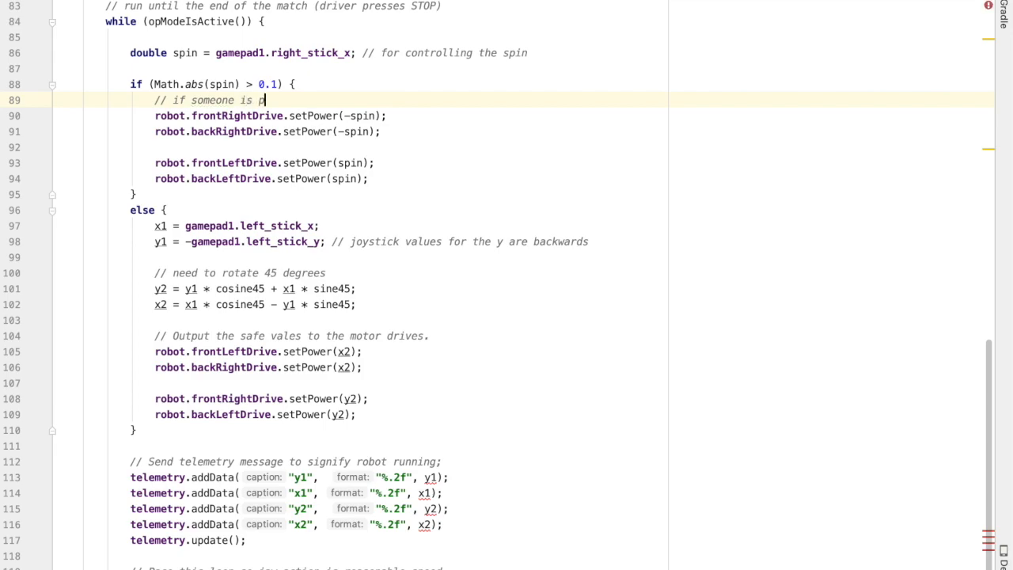
{"action": "type", "text": "moving the right"}
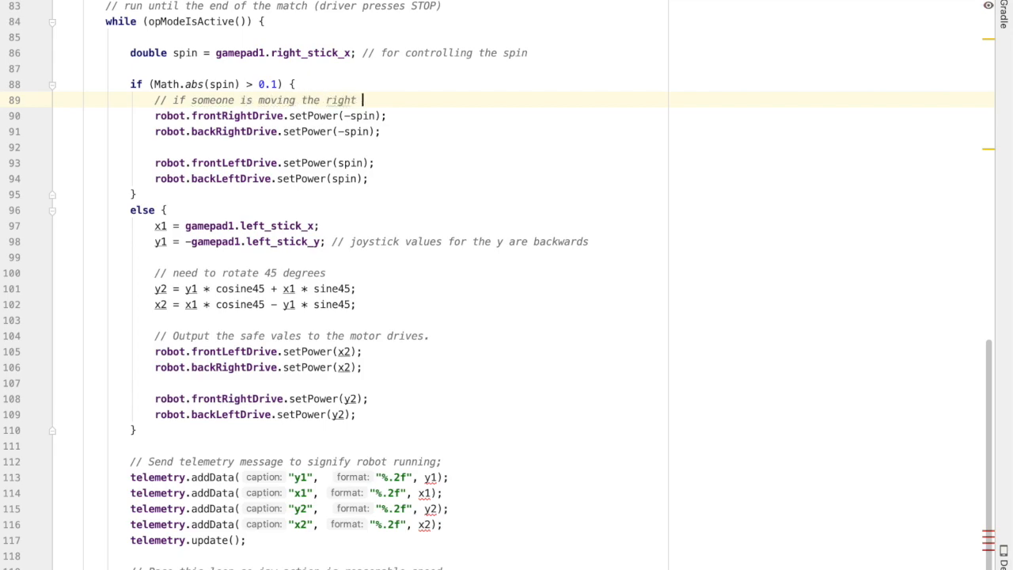
{"action": "type", "text": "joystick, spi"}
{"action": "type", "text": "// if"}
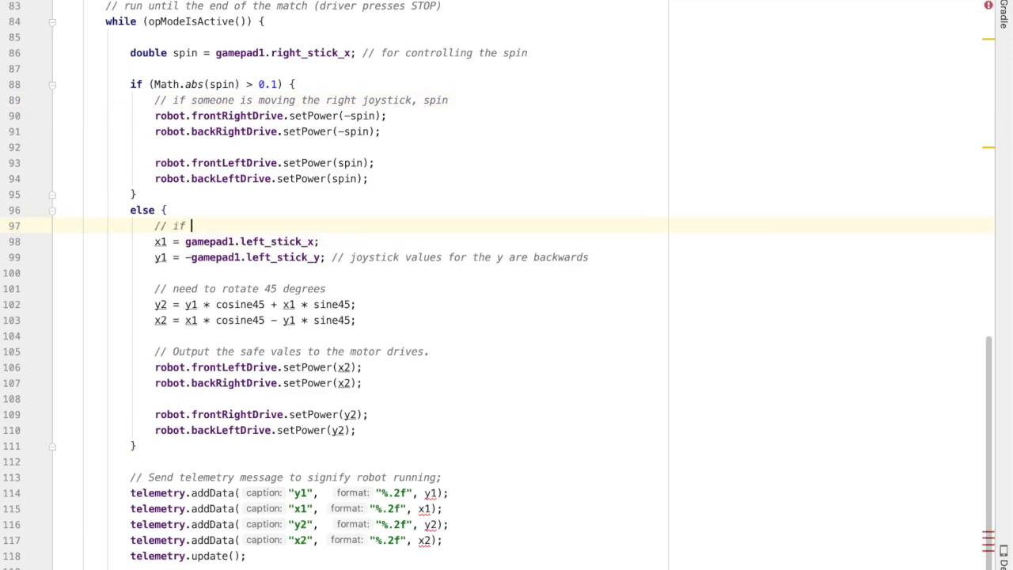
- Comment the else branch as the normal driving code when no one presses the joystick
{"action": "type", "text": "no one is pressing the right joystick, do"}
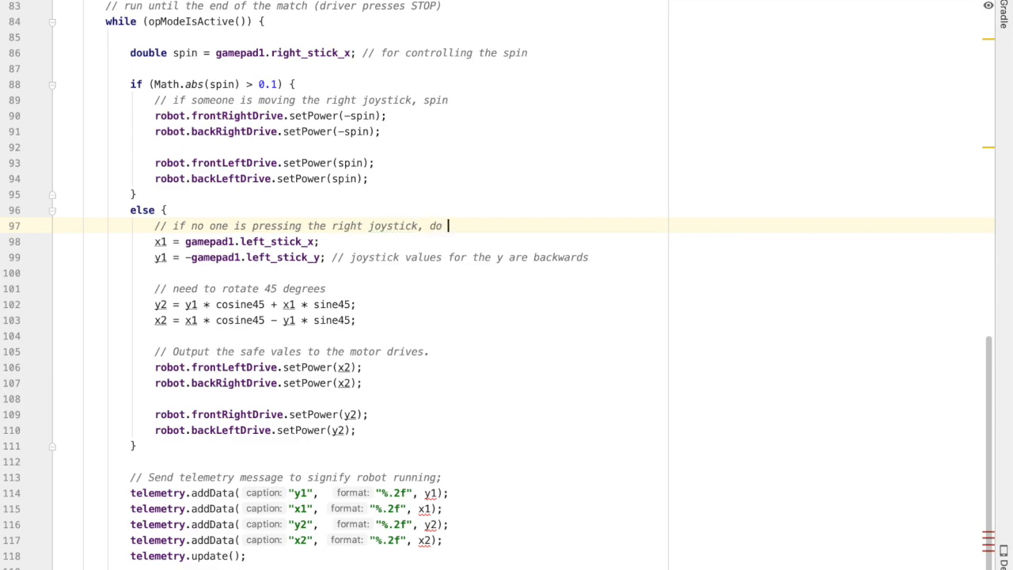
{"action": "type", "text": "the"}
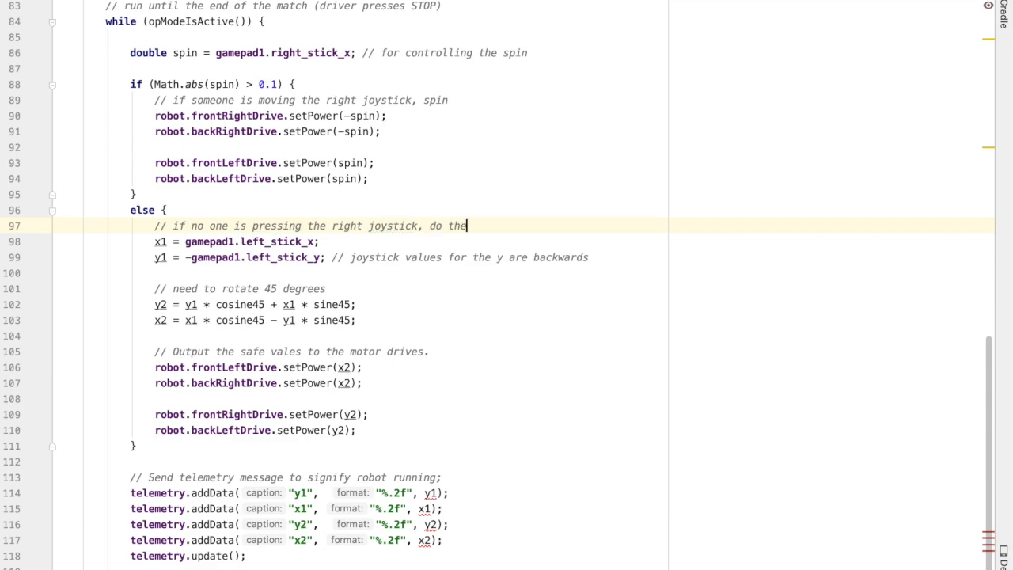
{"action": "type", "text": "normal driving code"}
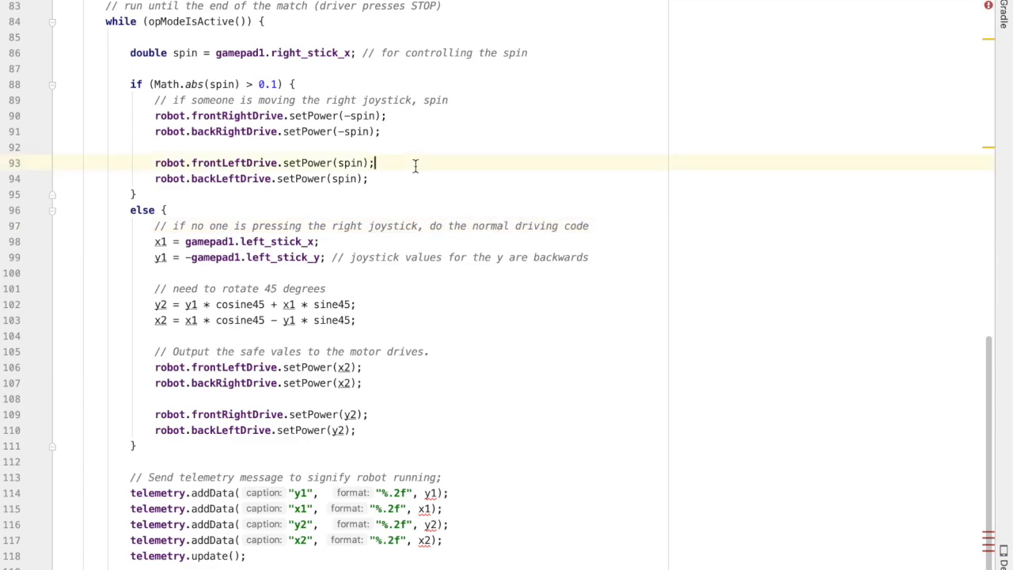
- Initialize x1, y1, x2, y2 to 0, commenting that values change when the joystick moves
{"action": "scroll", "scroll_direction": "down", "scroll_amount": 3}
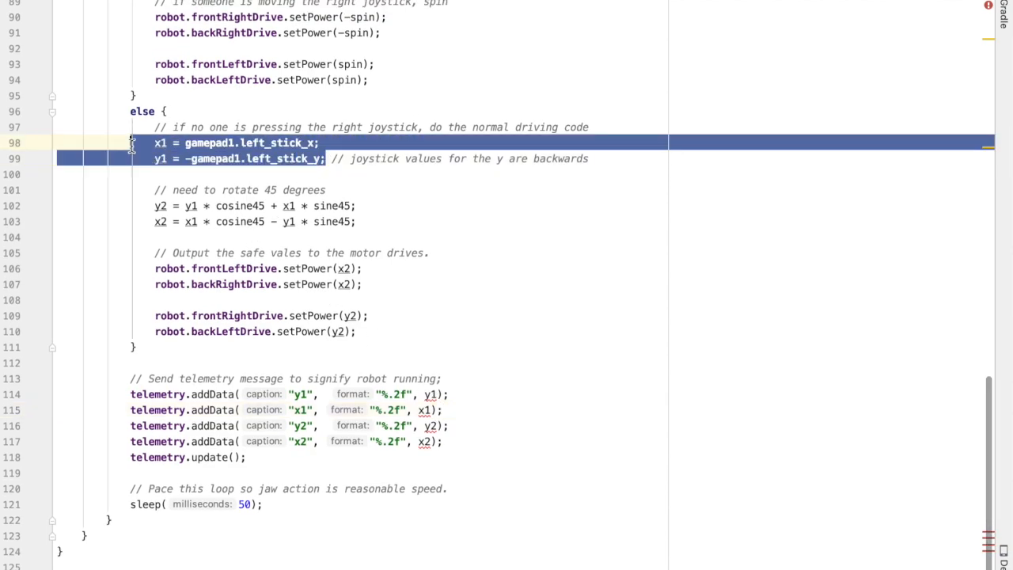
{"action": "left_click", "coordinate": [427, 394]}
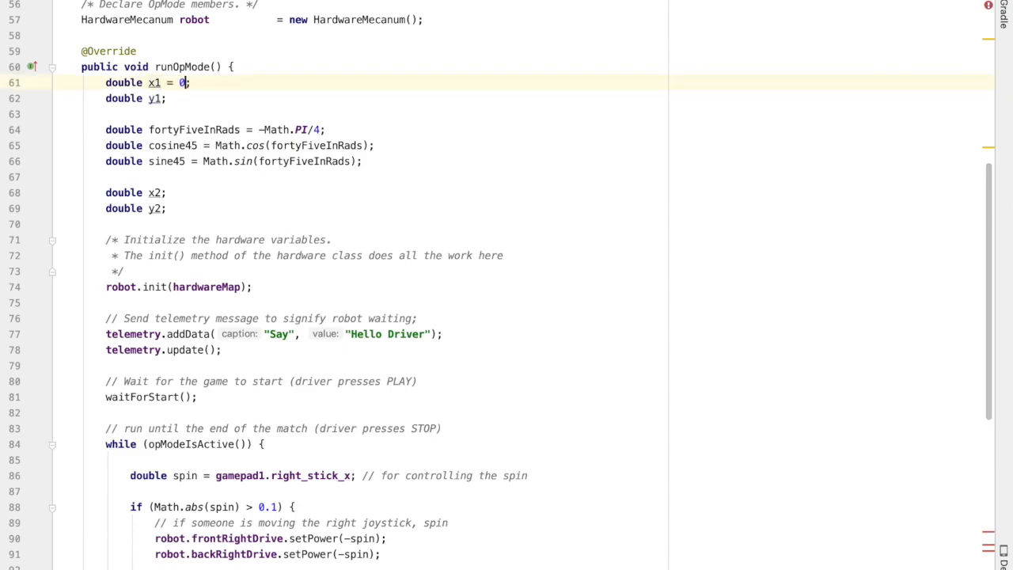
{"action": "left_click", "coordinate": [156, 98]}
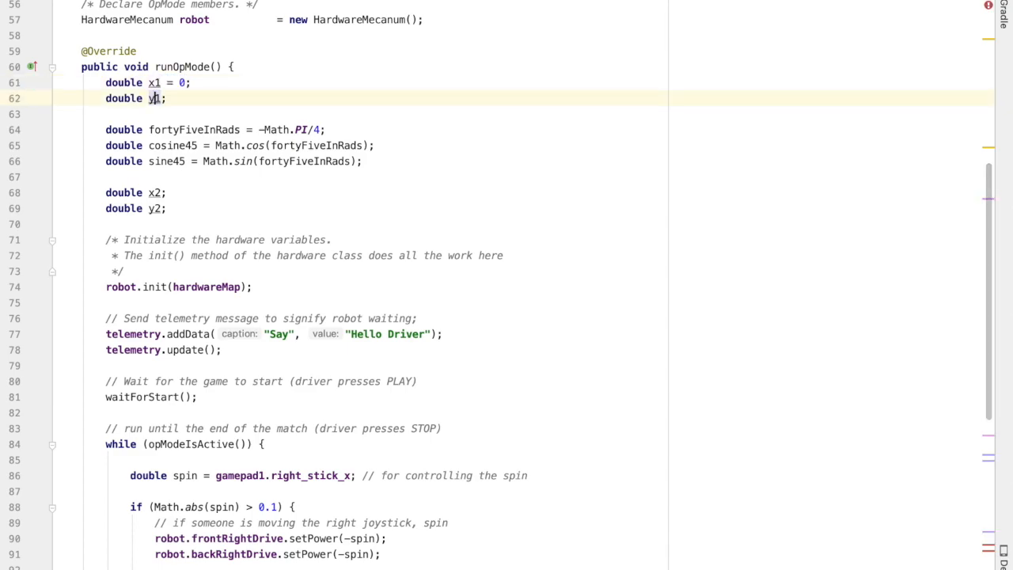
{"action": "type", "text": "= 0"}
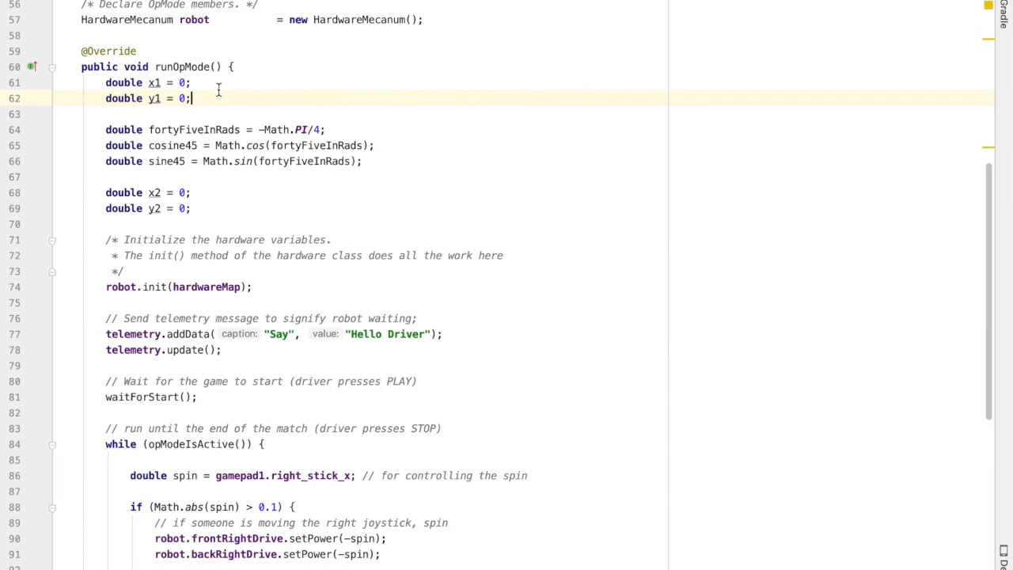
{"action": "type", "text": "// set the initial value, that will change when th"}
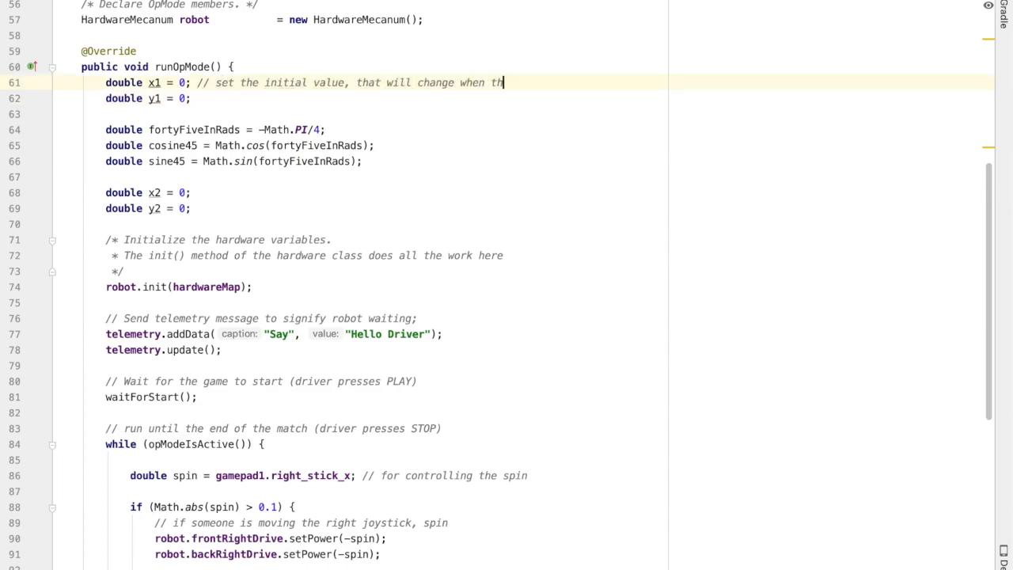
{"action": "type", "text": "e joystick is moved"}
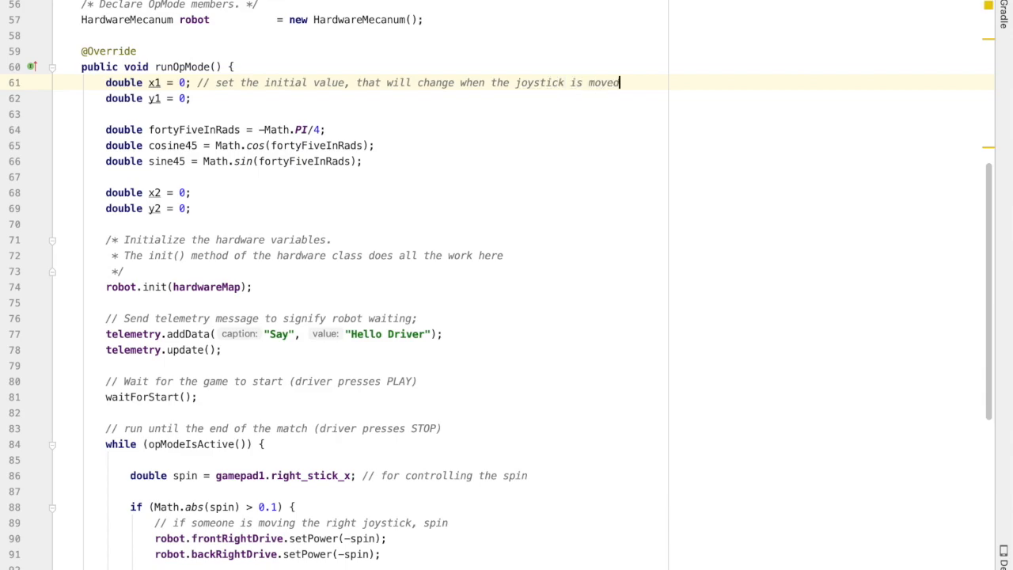